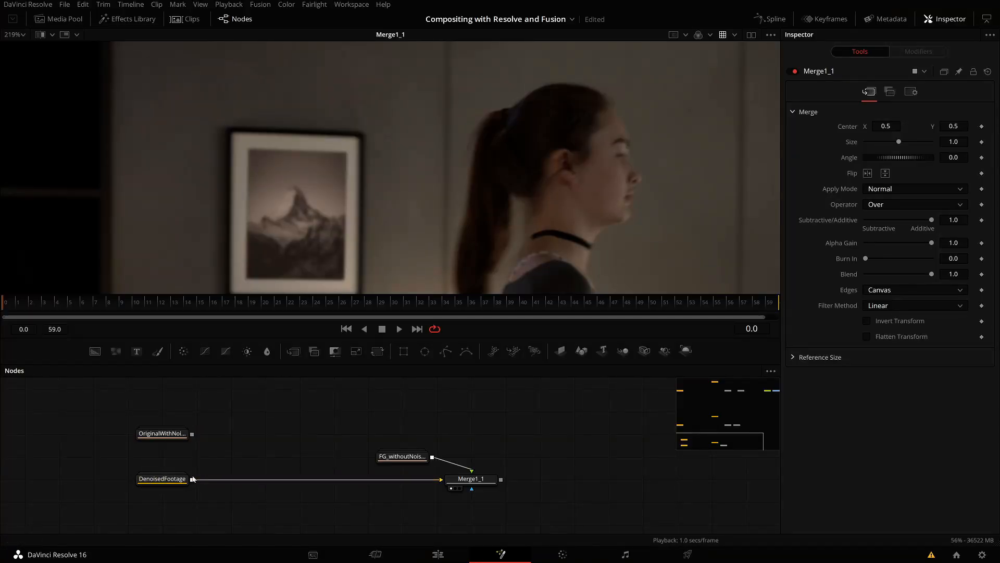
pyautogui.moveTo(182, 351)
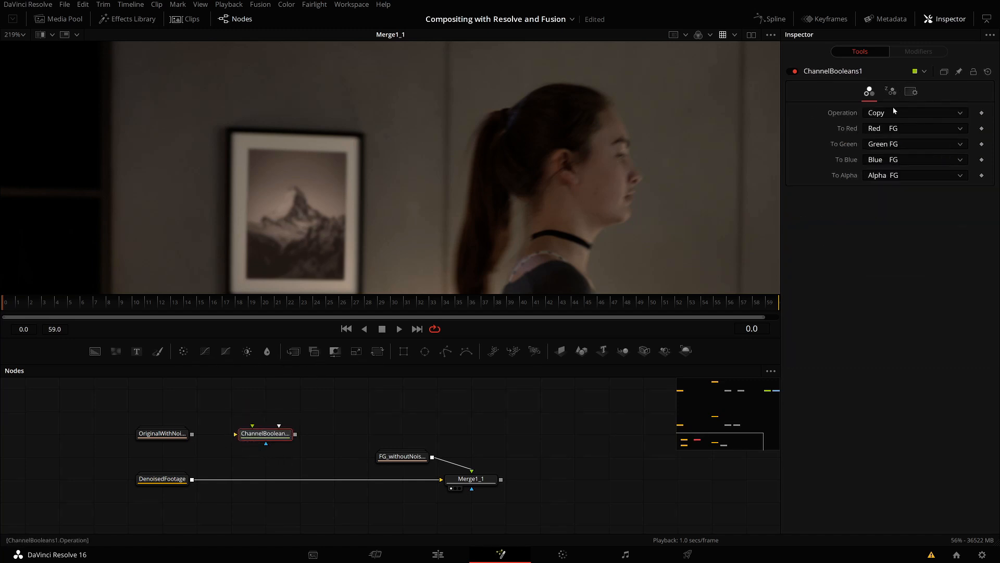
# Set the Channel Booleans node to Subtract, To Alpha to Do Nothing, and rename it minus
pyautogui.click(915, 175)
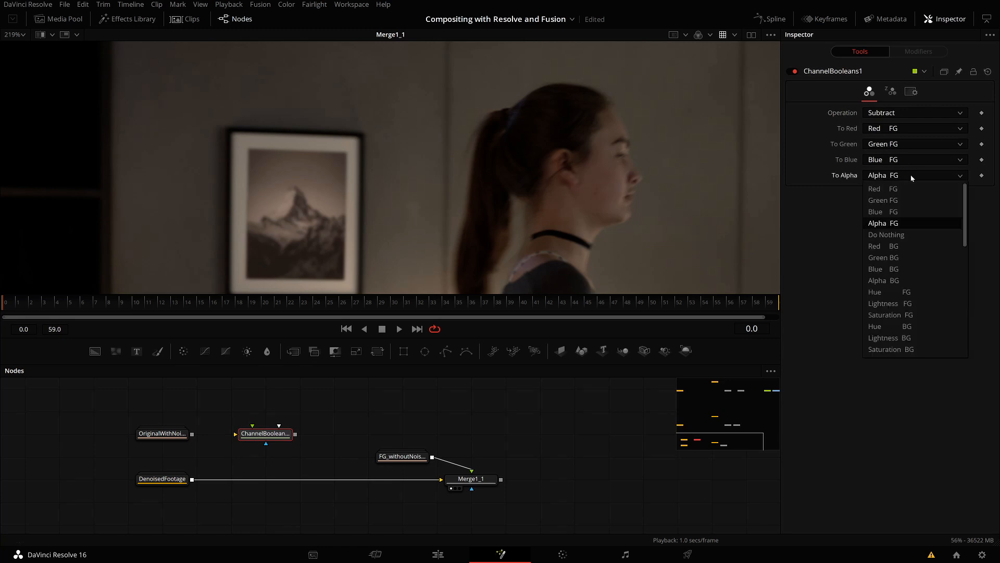
pyautogui.click(885, 234)
pyautogui.write('mi')
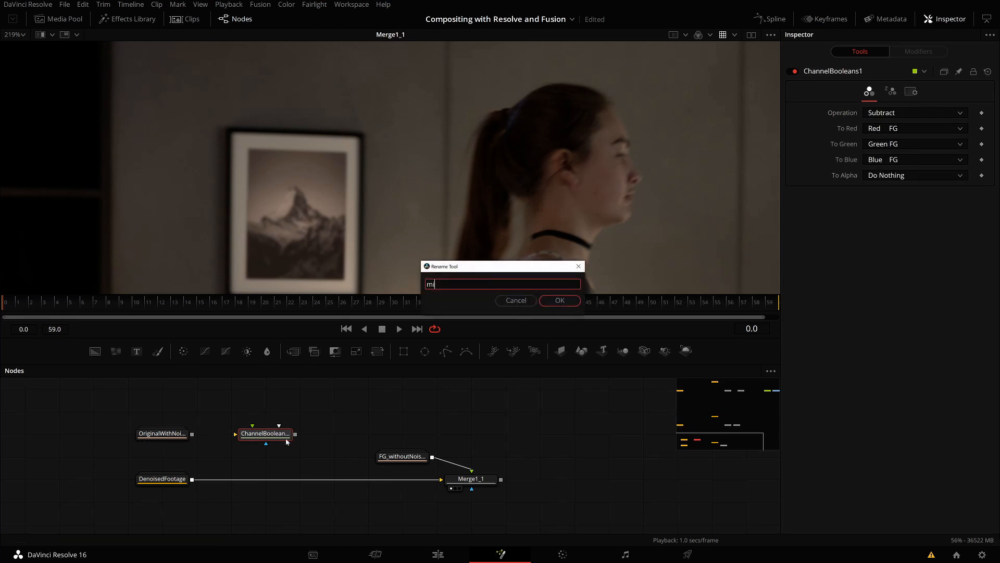
pyautogui.click(558, 300)
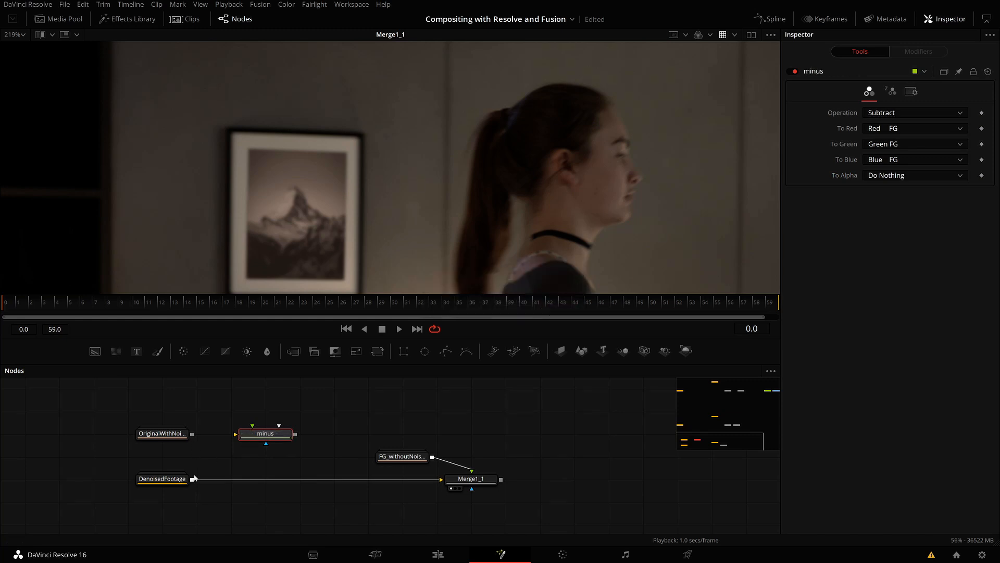
pyautogui.click(162, 434)
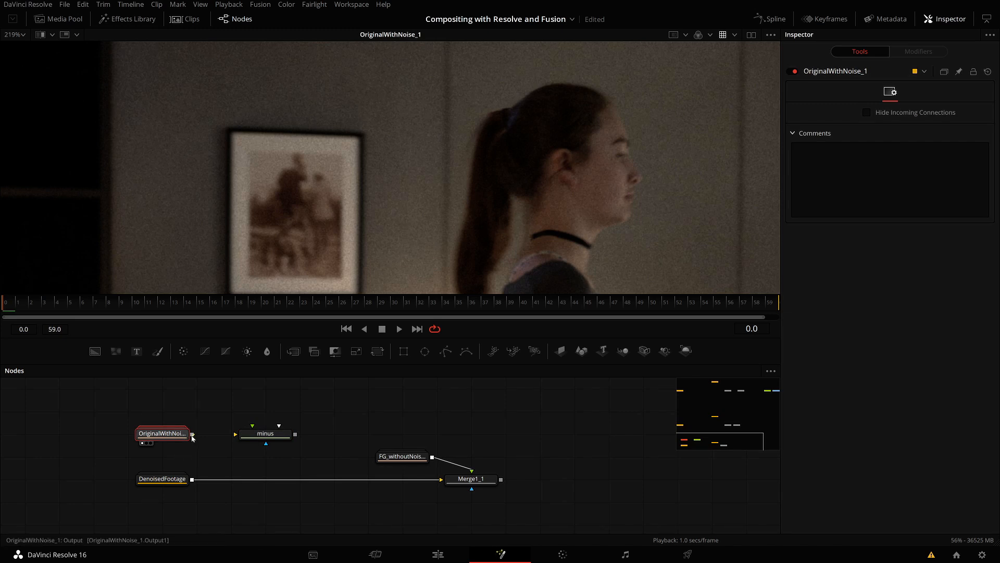
# Wire OriginalWithNoise into the minus foreground input and DenoisedFootage into its background input
pyautogui.click(162, 478)
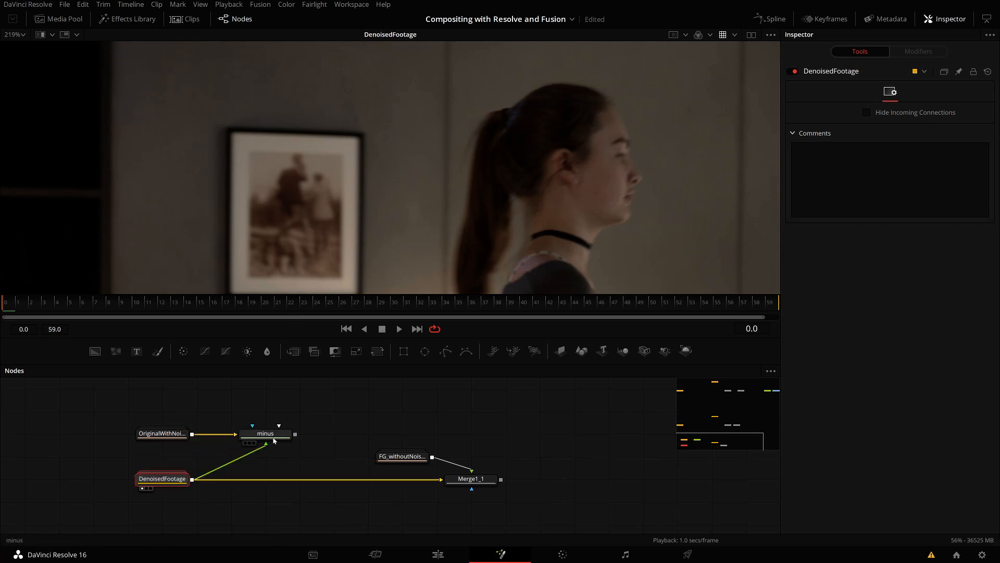
pyautogui.click(264, 433)
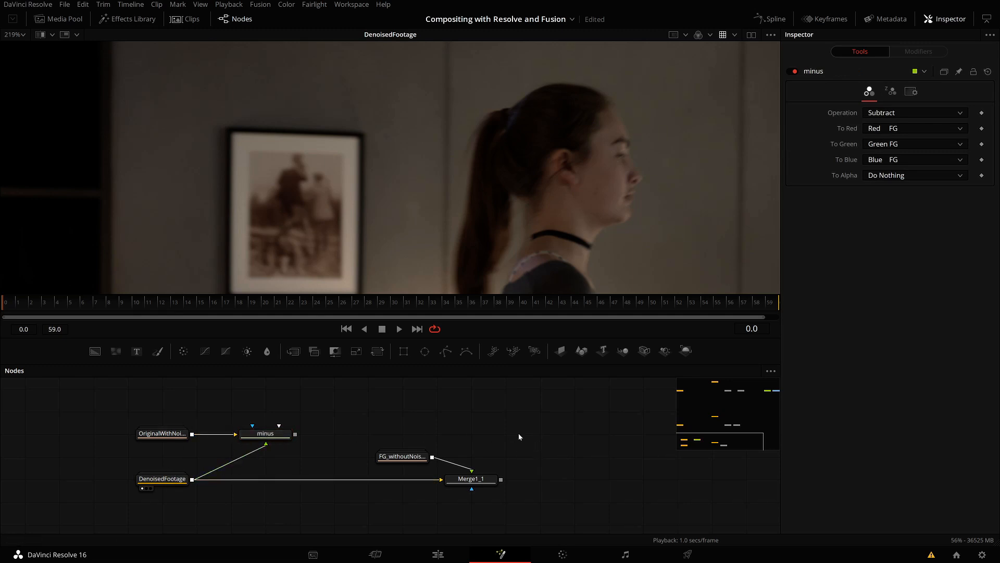
pyautogui.click(471, 479)
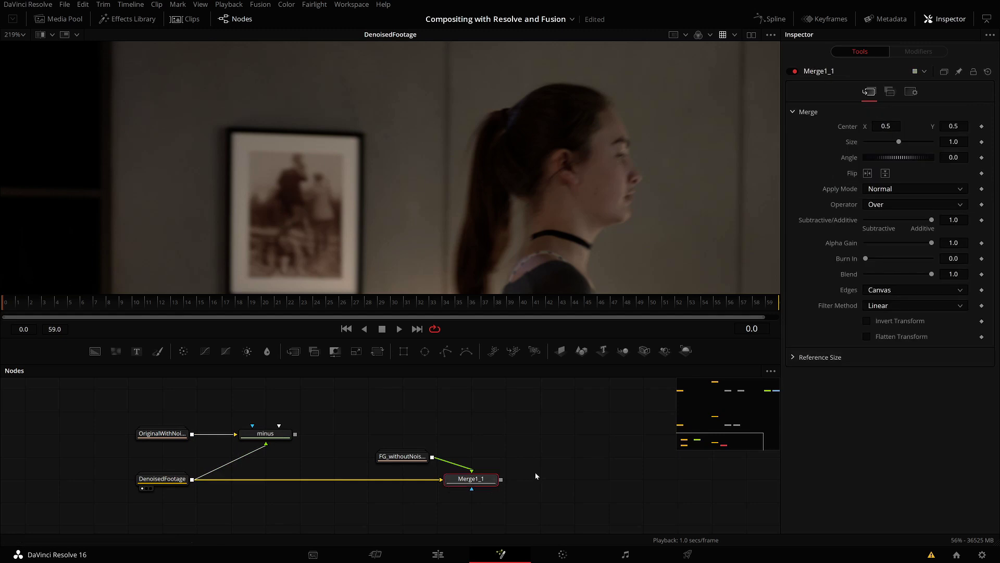
# Insert an 'add' Channel Booleans node after Merge1_1, with To Alpha set to Do Nothing, fed by minus, and viewed
pyautogui.click(573, 478)
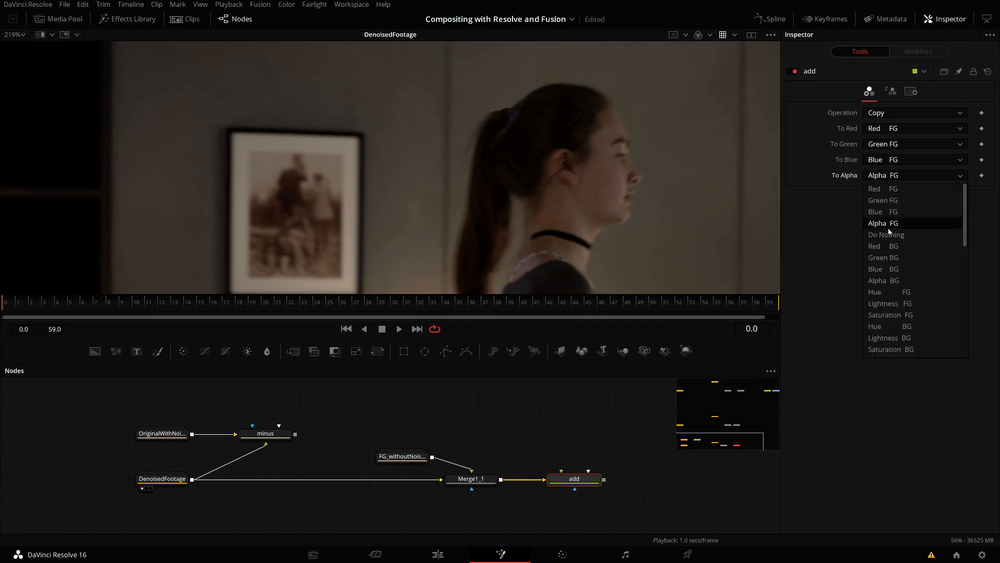
pyautogui.click(885, 234)
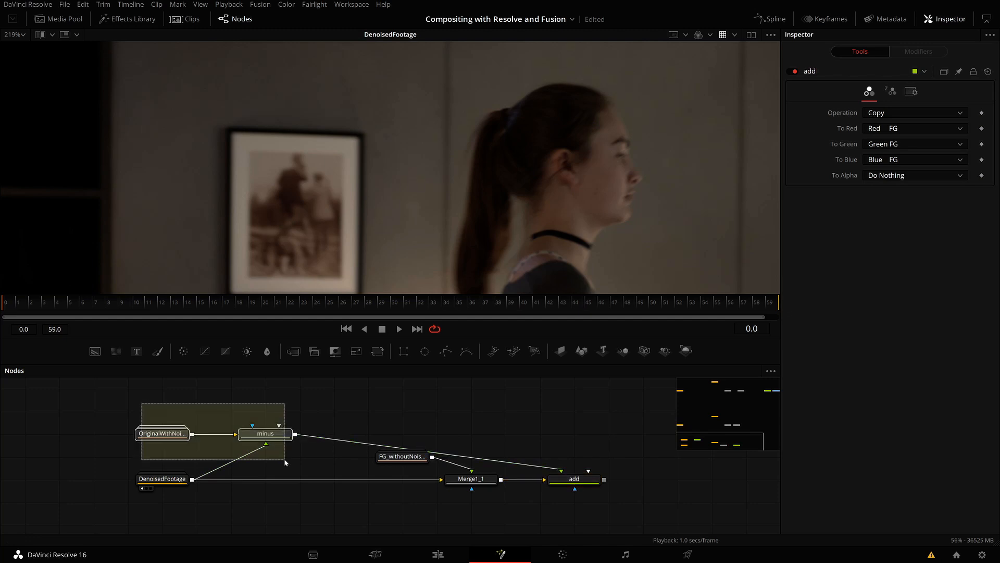
pyautogui.click(265, 432)
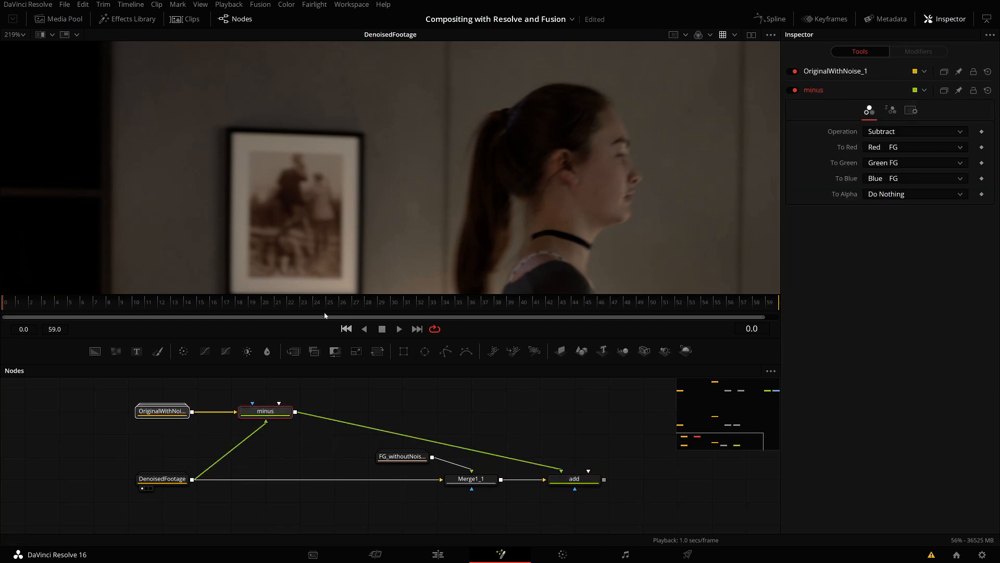
pyautogui.click(574, 480)
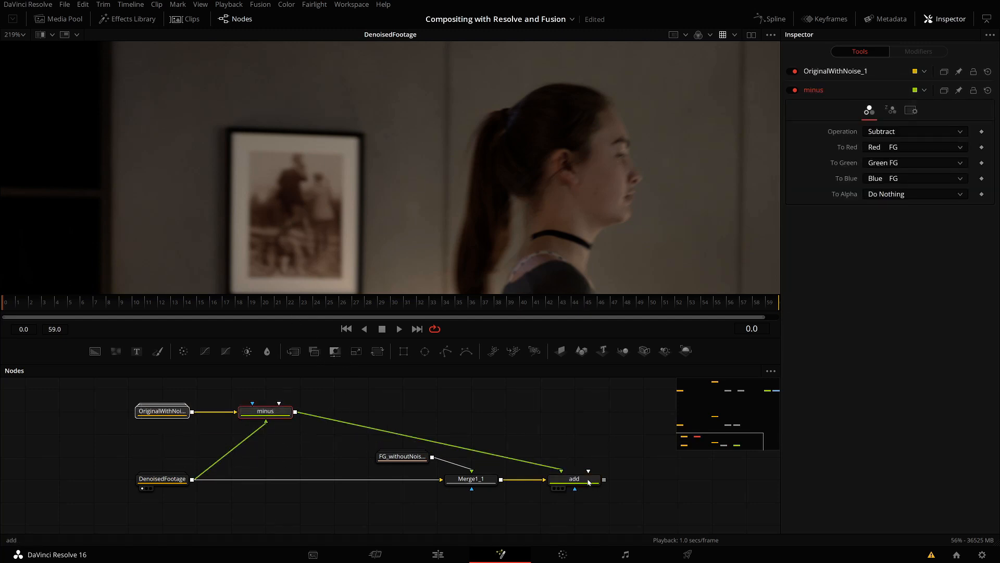
pyautogui.click(574, 480)
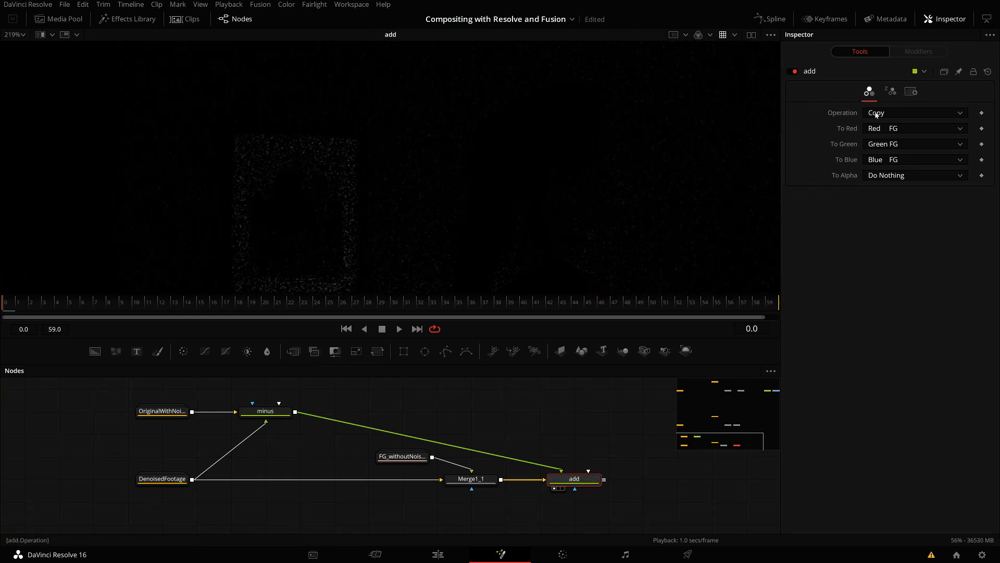
# Switch the add node's Operation to Add, zoom the viewer, then view minus's extracted noise
pyautogui.click(913, 112)
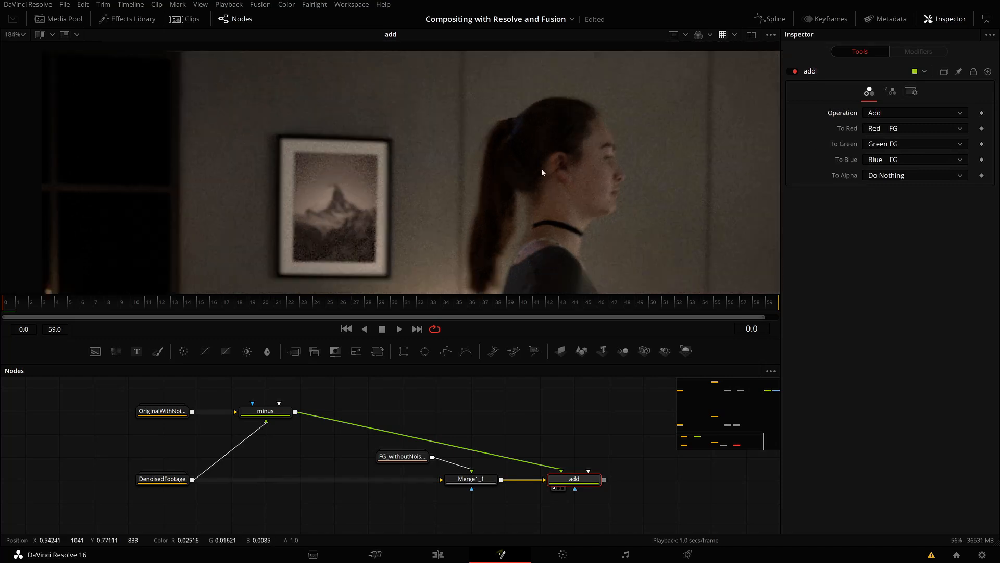
pyautogui.scroll(3)
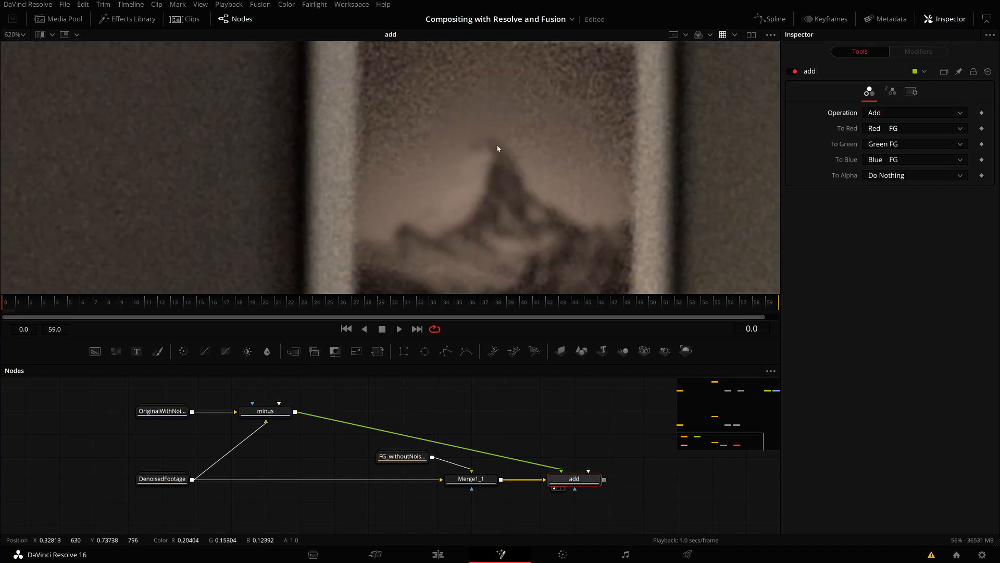
pyautogui.moveTo(428, 195)
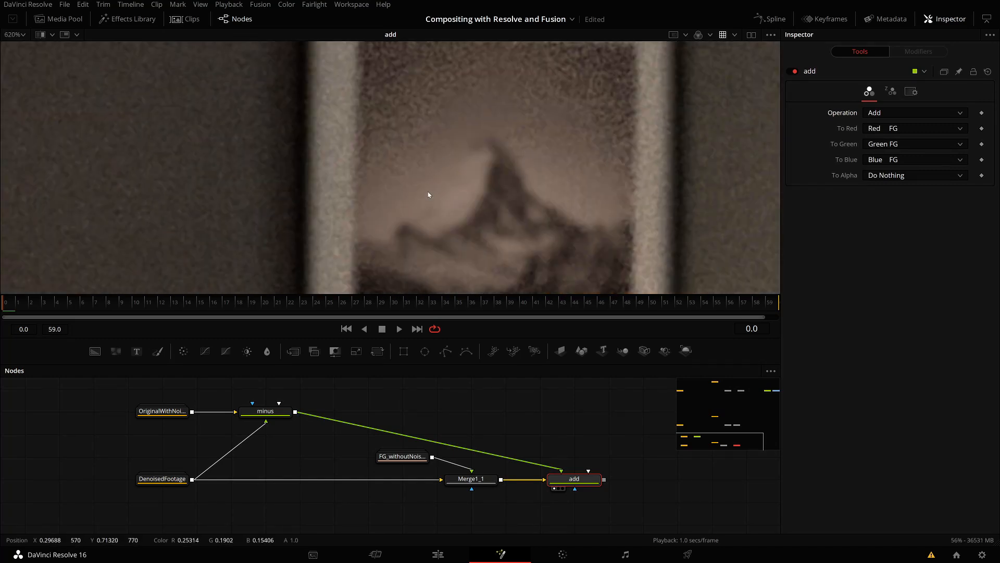
pyautogui.click(264, 411)
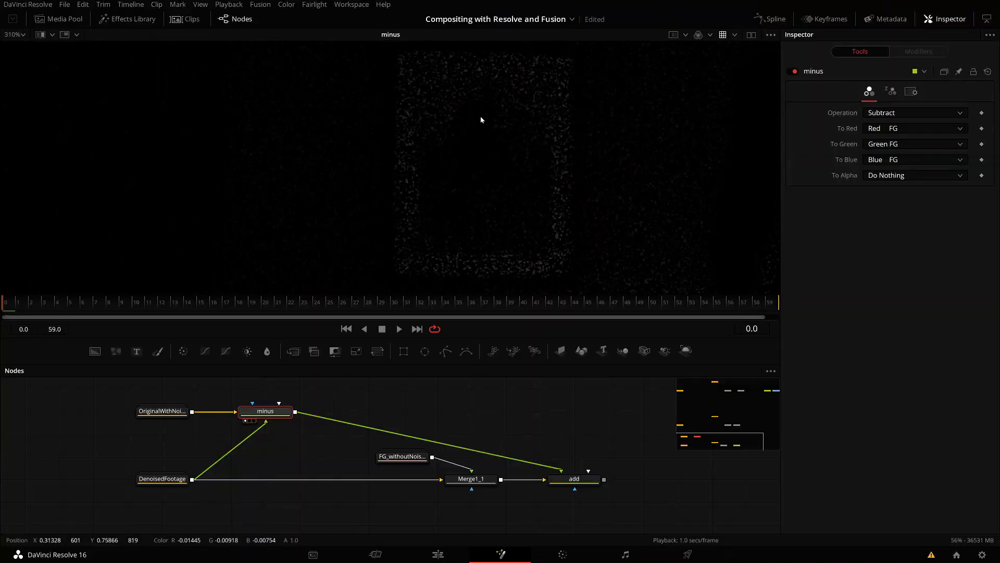
pyautogui.scroll(-3)
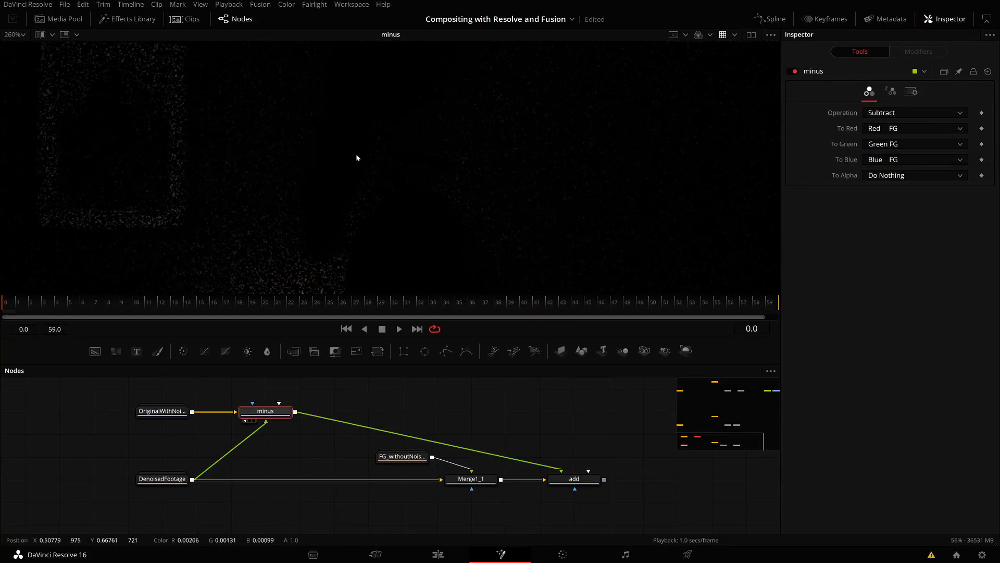
pyautogui.moveTo(102, 140)
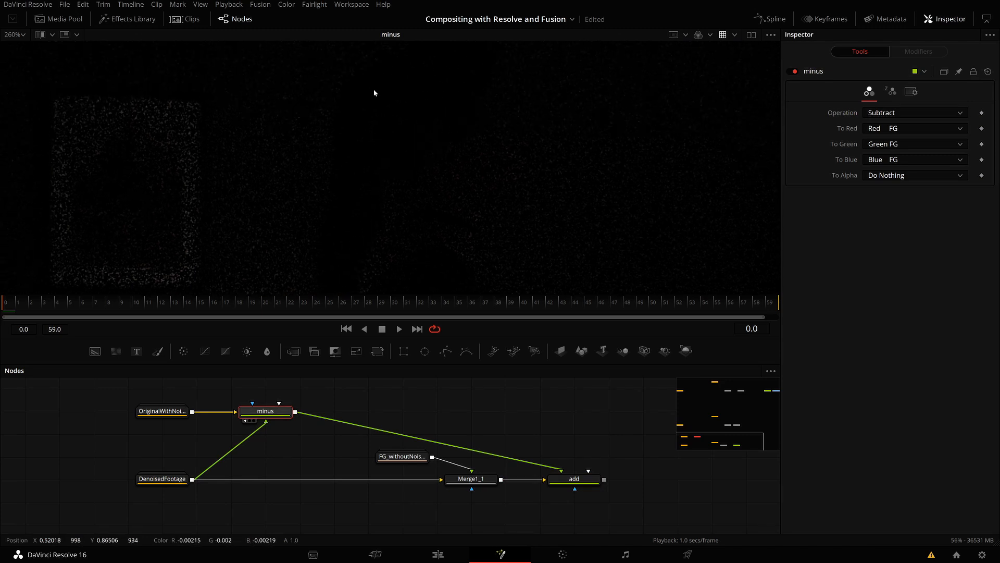
pyautogui.moveTo(245, 190)
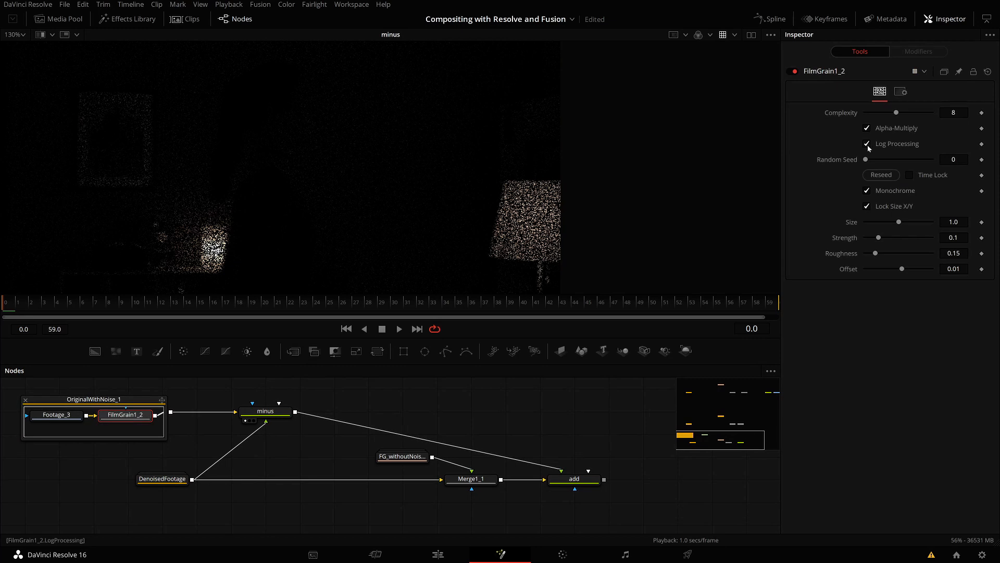
pyautogui.moveTo(883, 150)
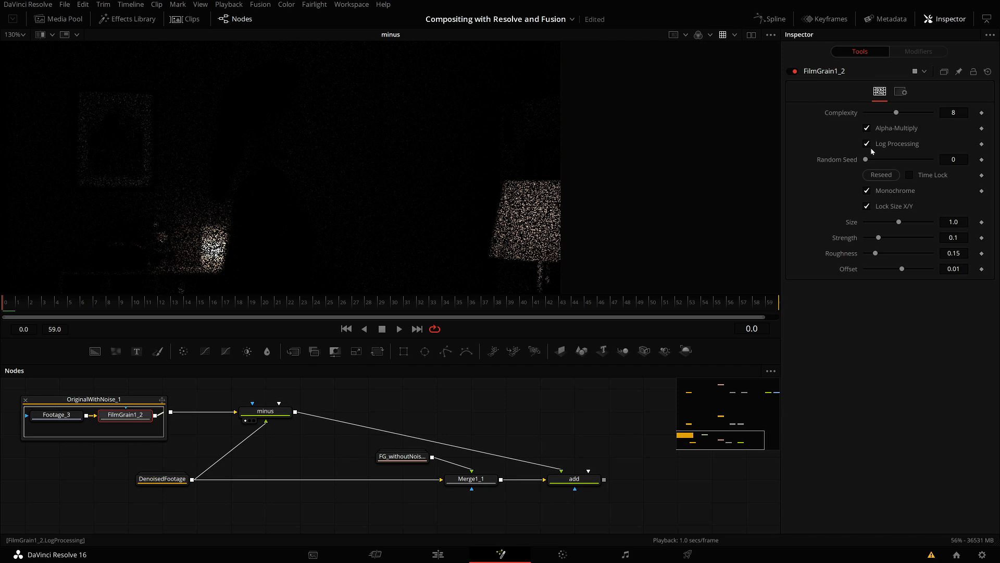
pyautogui.moveTo(88, 147)
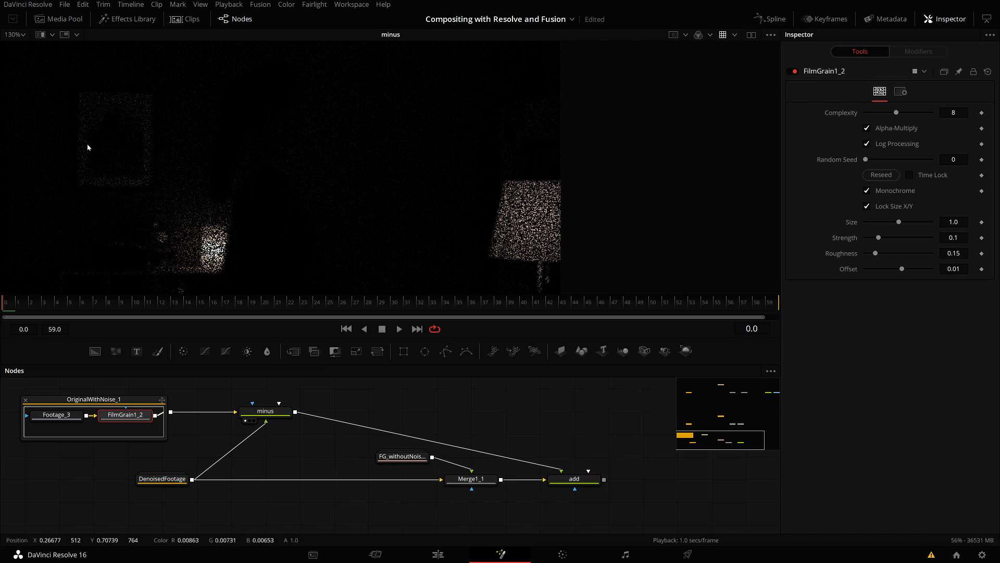
pyautogui.moveTo(114, 132)
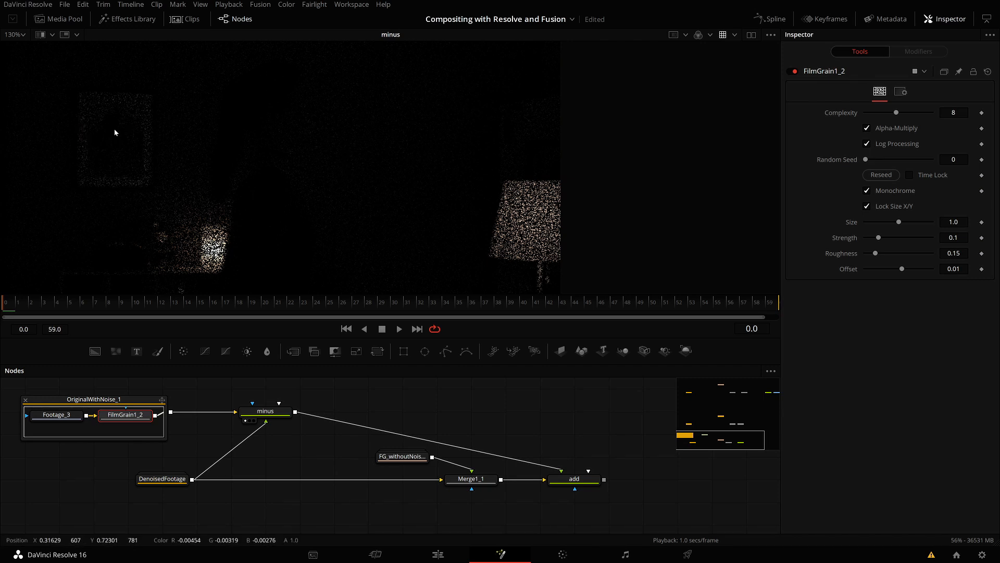
pyautogui.moveTo(108, 113)
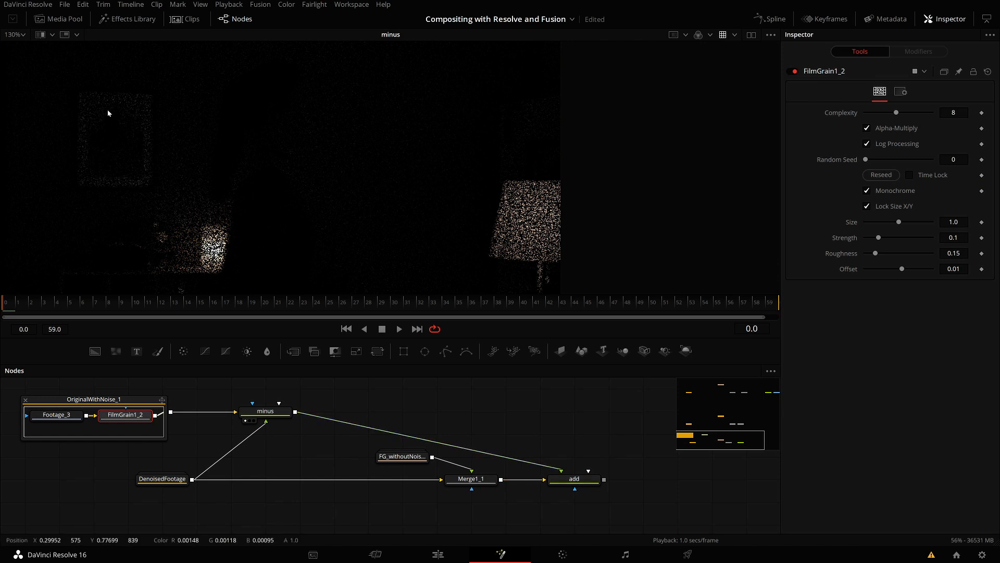
pyautogui.moveTo(109, 130)
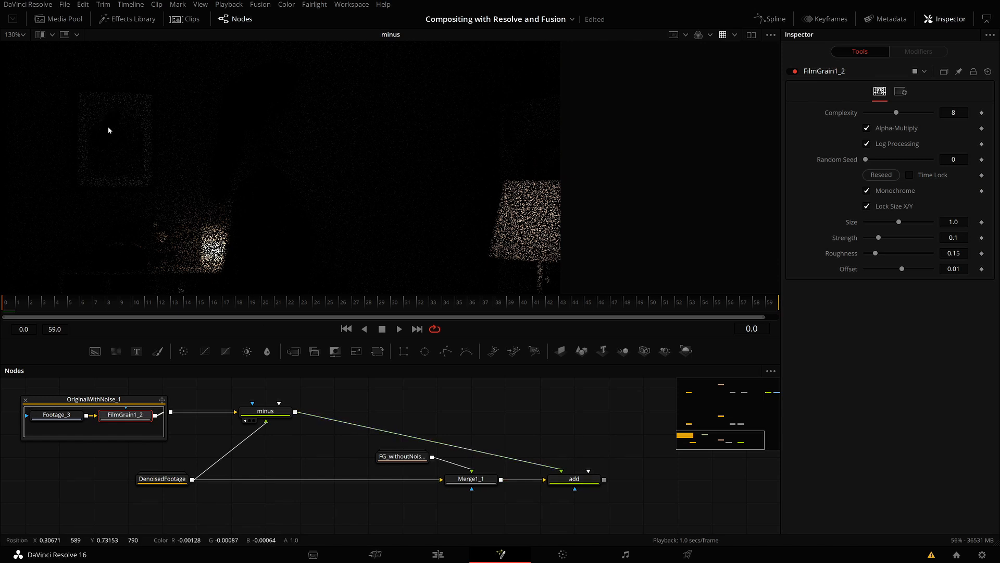
# Load the add node's final composite into the viewer
pyautogui.click(573, 478)
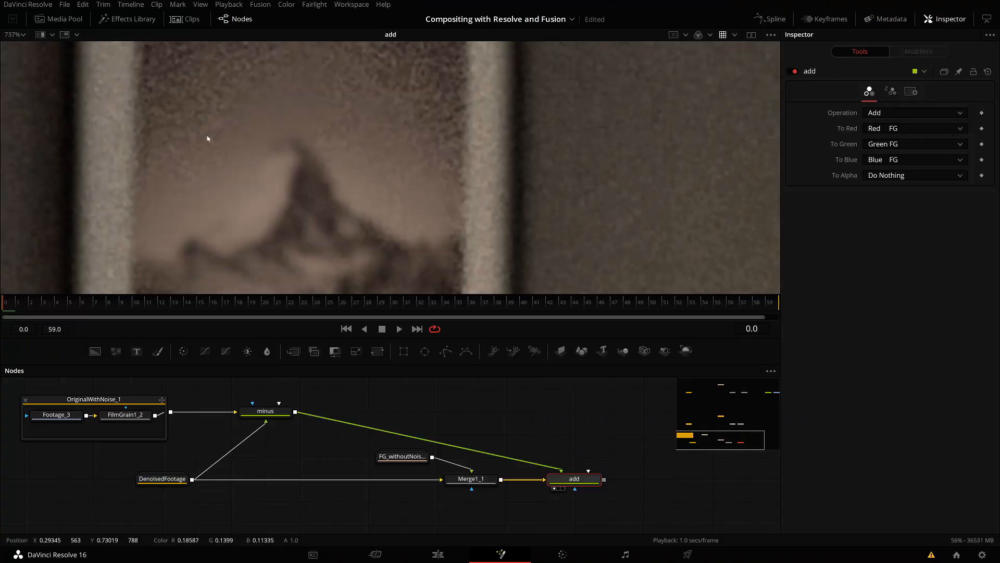
pyautogui.moveTo(158, 237)
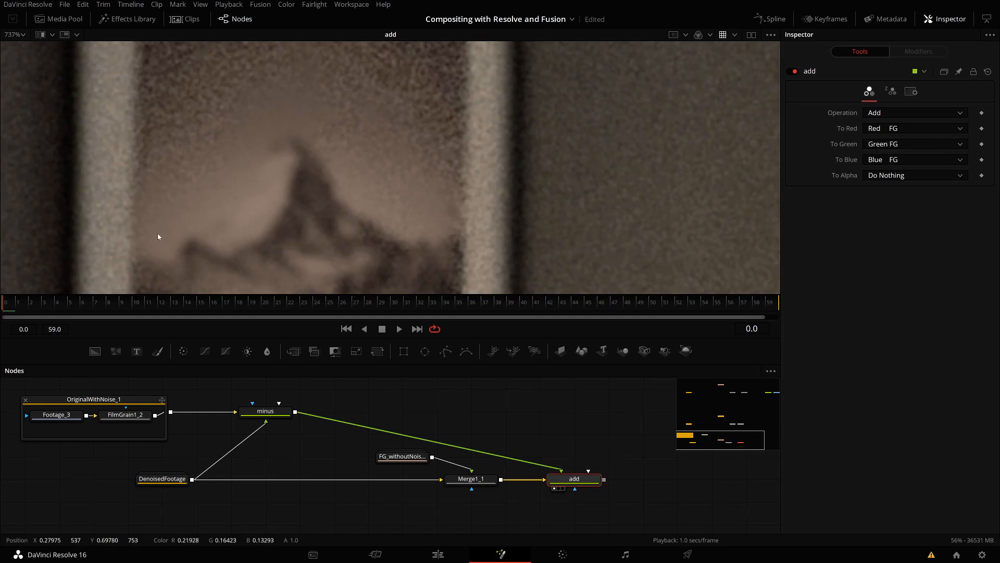
pyautogui.moveTo(345, 225)
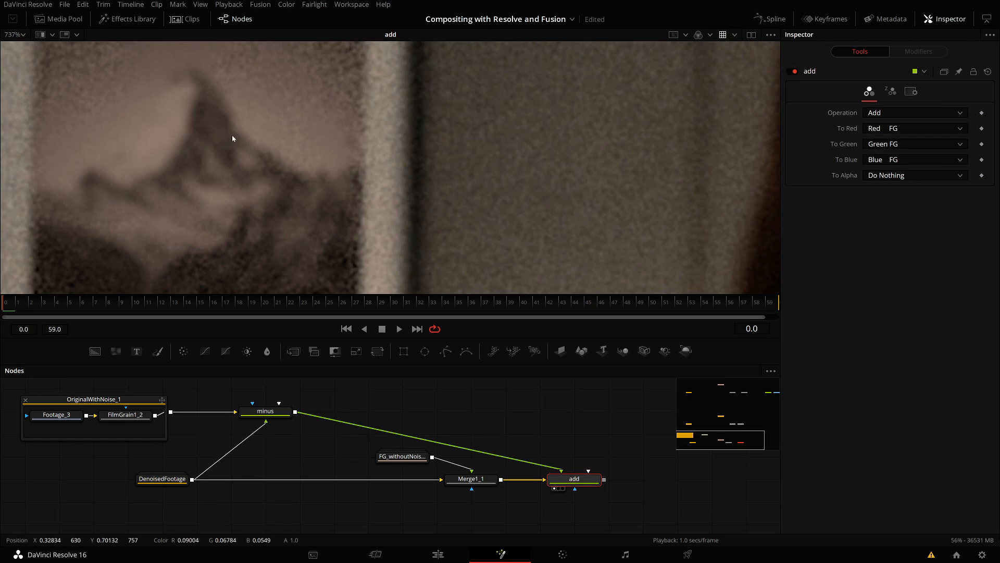
pyautogui.moveTo(133, 144)
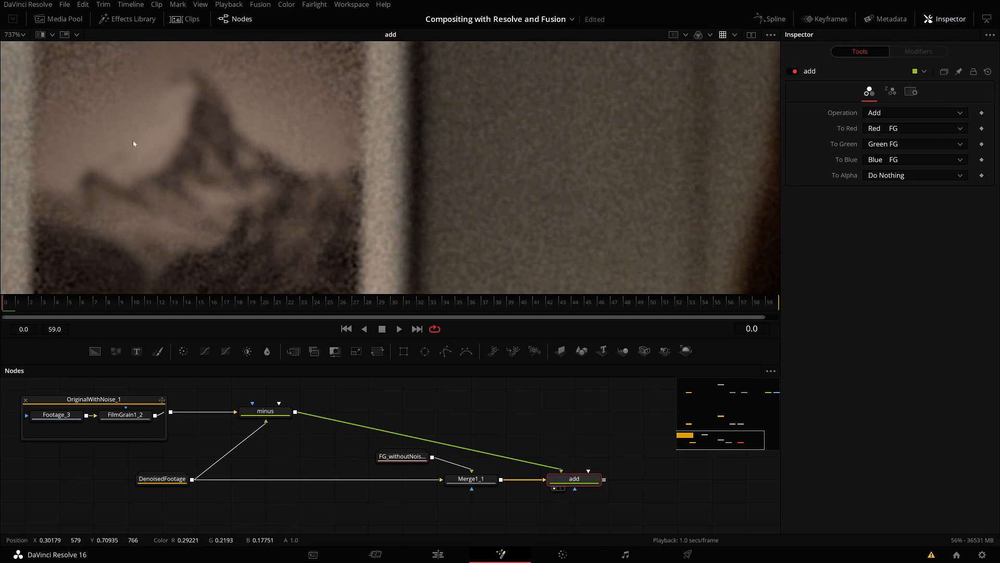
pyautogui.moveTo(225, 403)
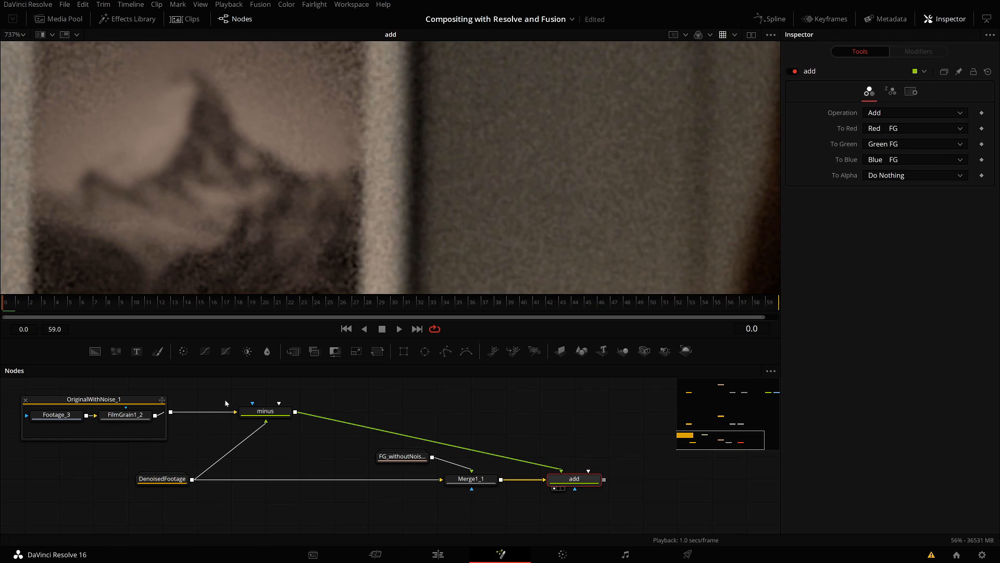
pyautogui.moveTo(558, 466)
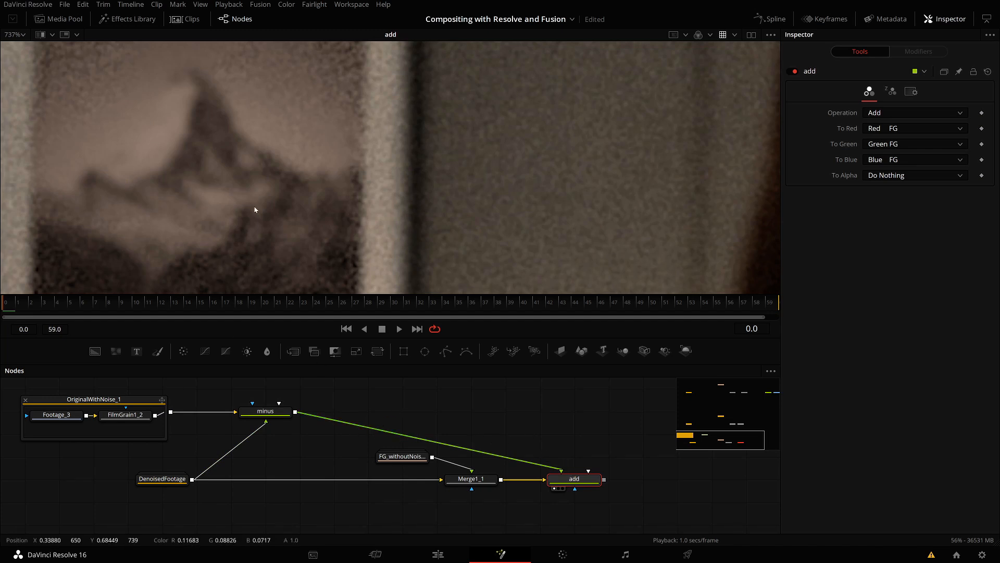
# Select FilmGrain1_2 to bring its settings back into the Inspector
pyautogui.click(125, 414)
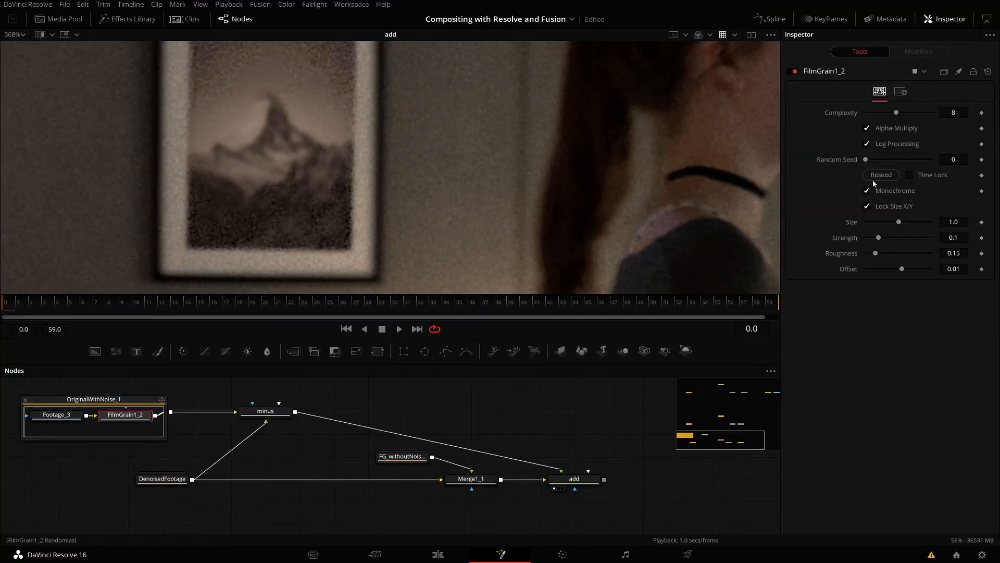
# Untick Log Processing on FilmGrain1_2, then view the original, the add result, and minus settings
pyautogui.click(867, 144)
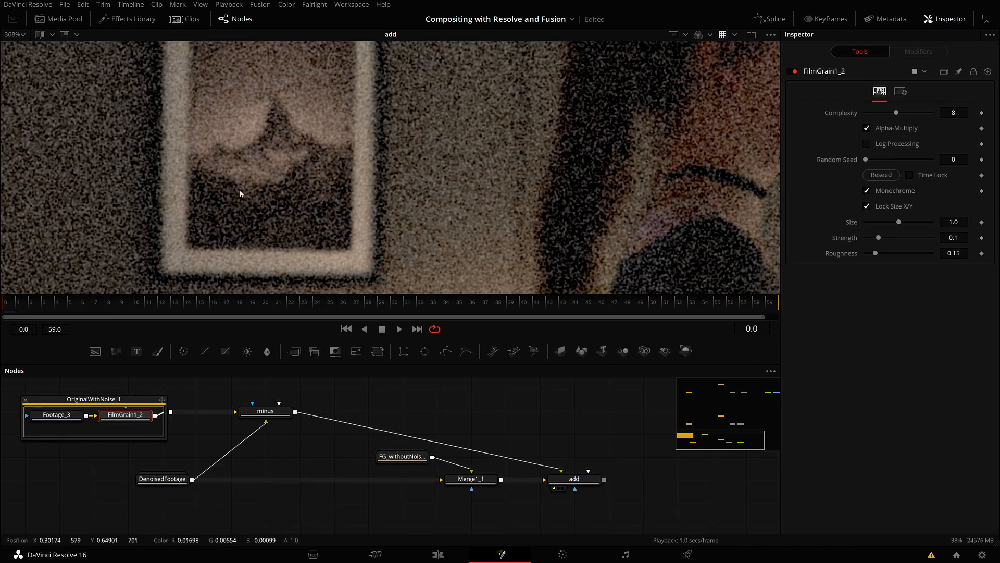
pyautogui.moveTo(881, 243)
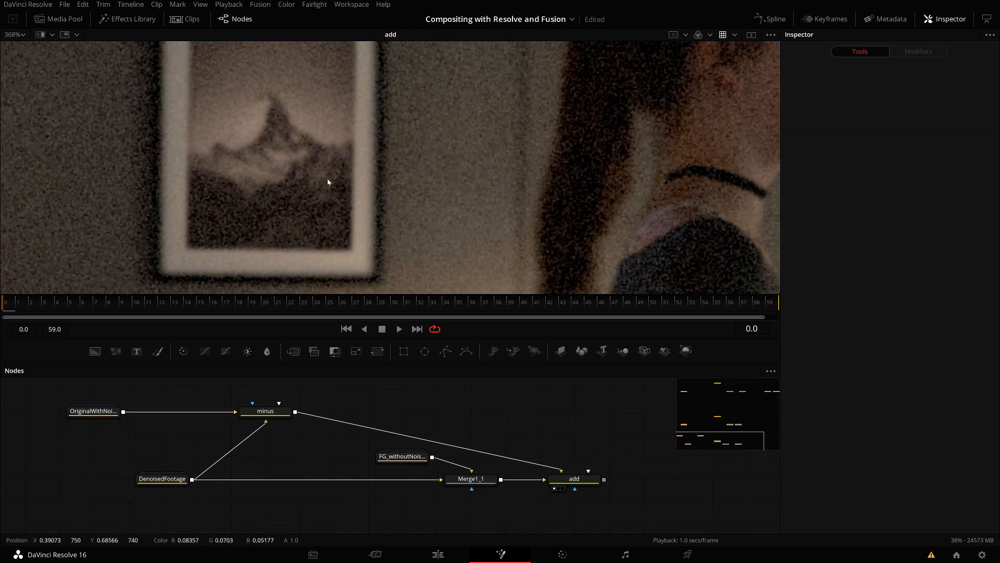
pyautogui.click(93, 410)
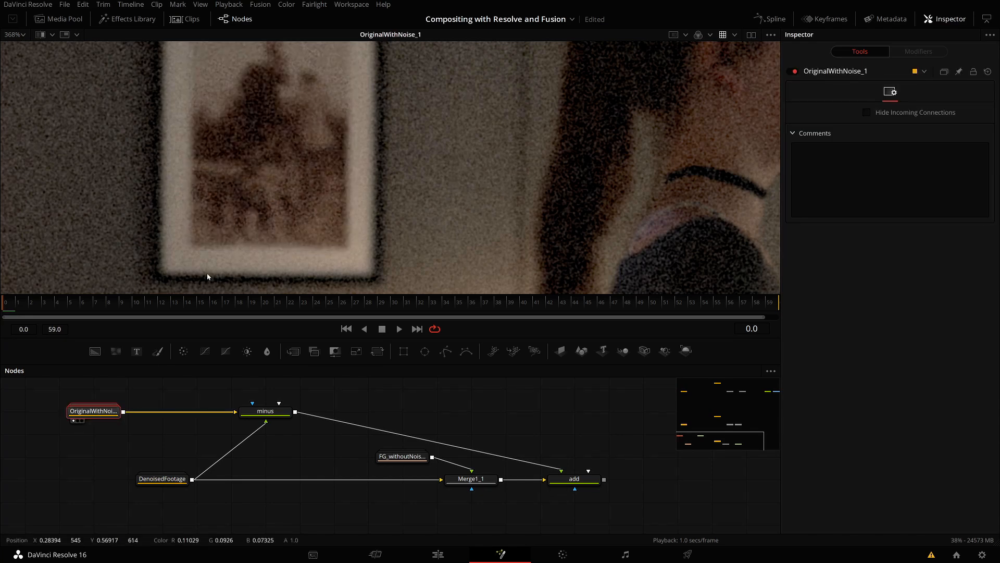
pyautogui.click(573, 480)
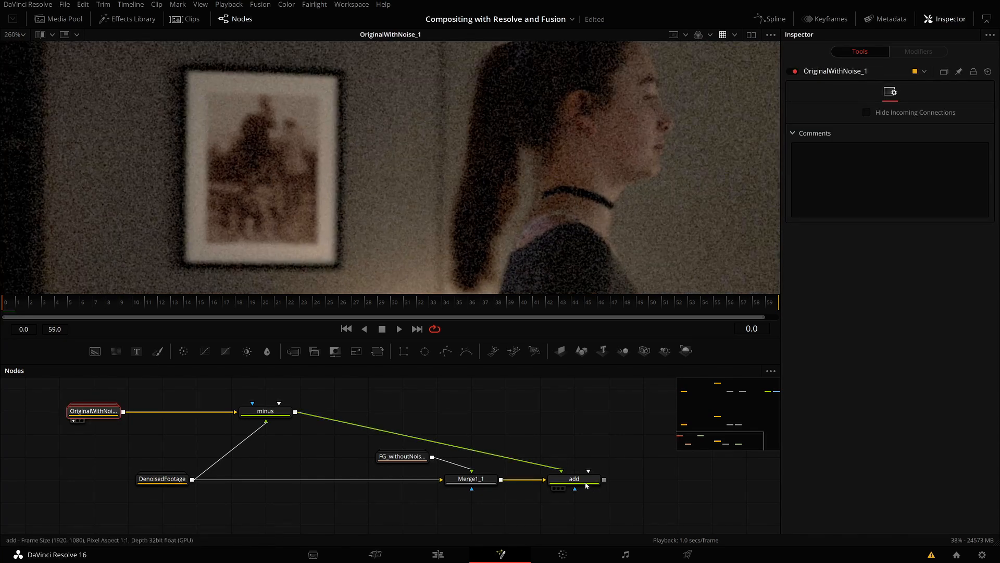
pyautogui.click(573, 478)
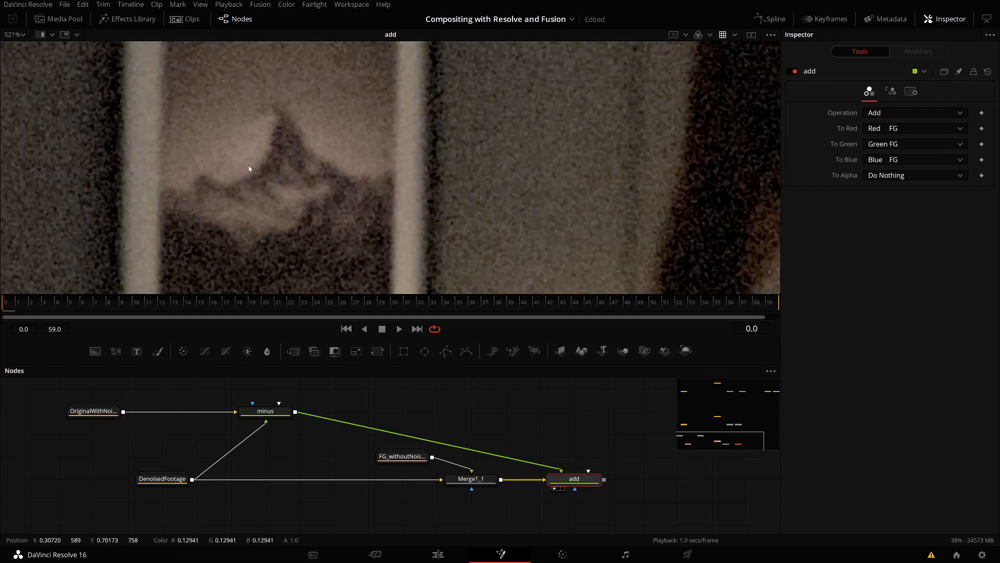
pyautogui.click(264, 411)
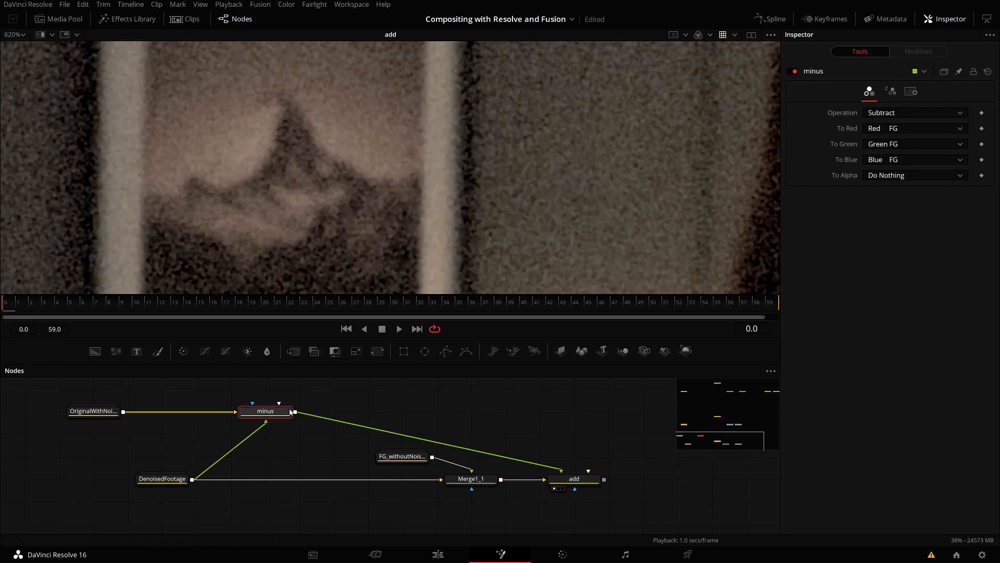